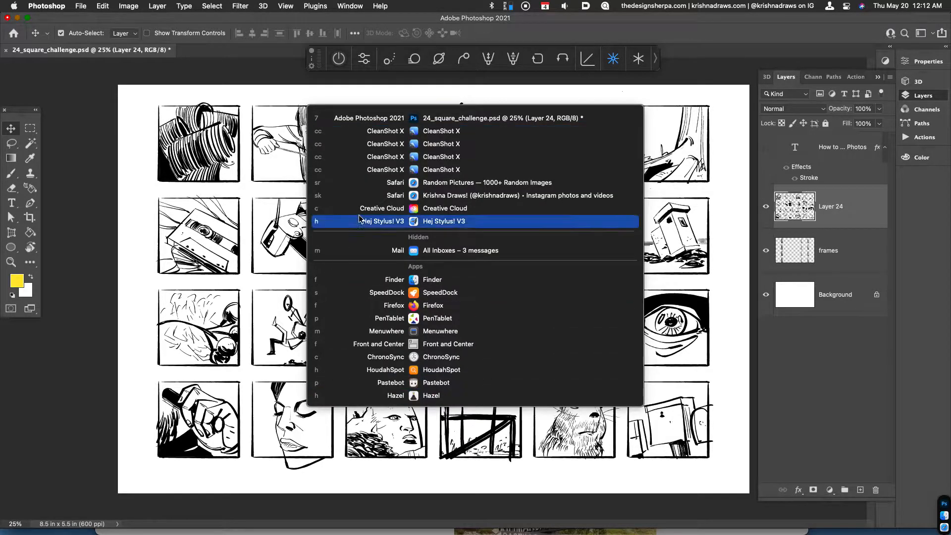
In Safari, generate a fresh batch of random reference pictures and browse through them
left_click(485, 182)
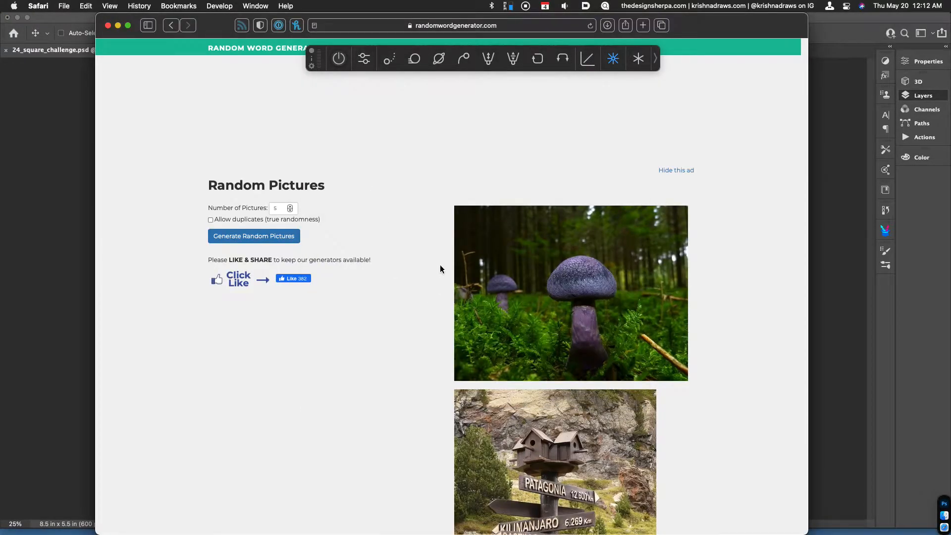
mouse_move(433, 294)
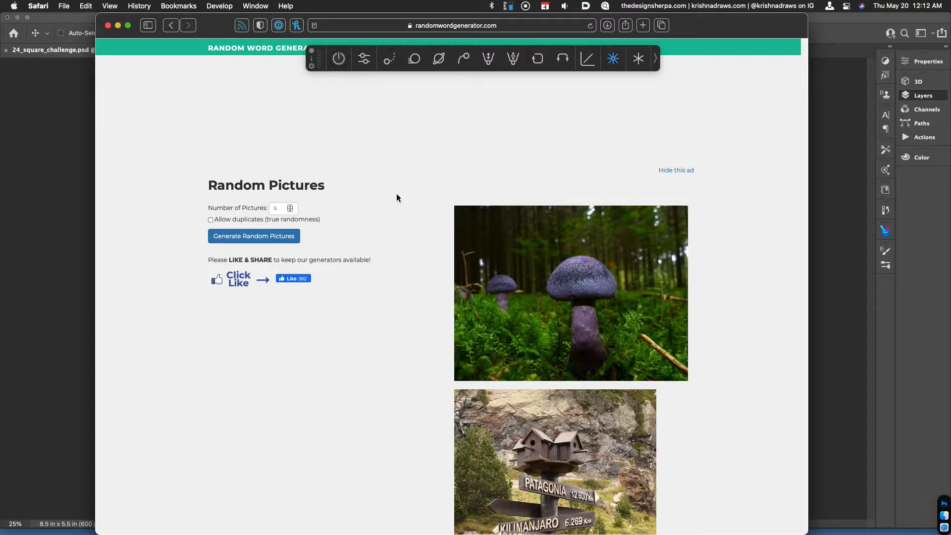
mouse_move(407, 205)
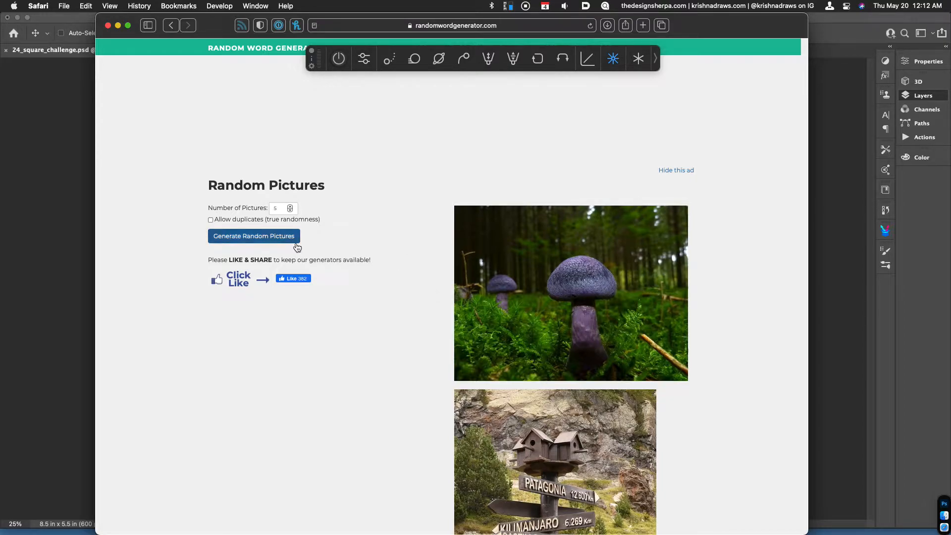
left_click(254, 236)
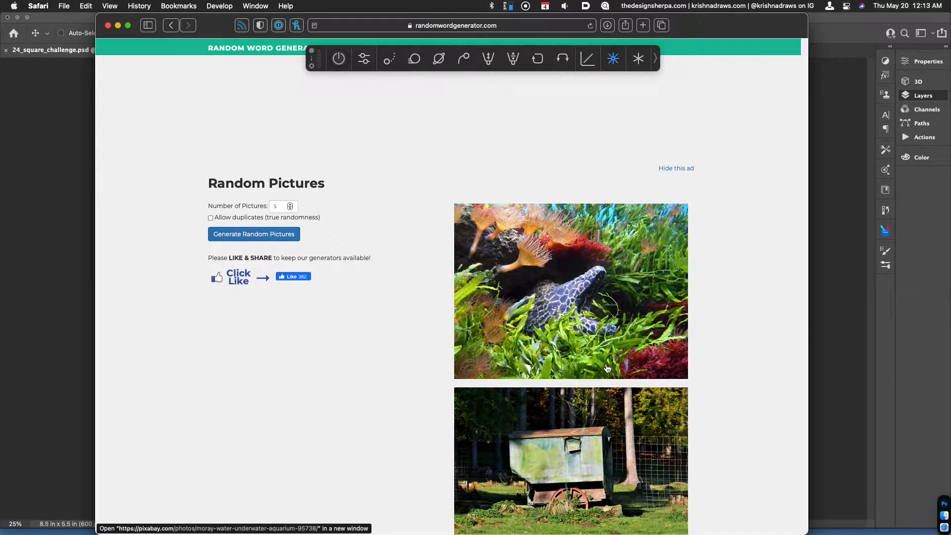
scroll("down", 3)
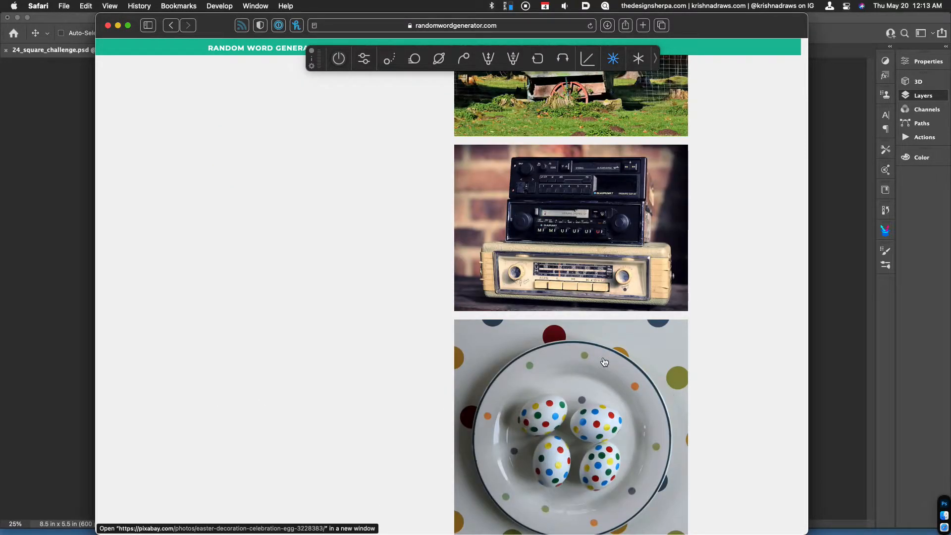
mouse_move(369, 198)
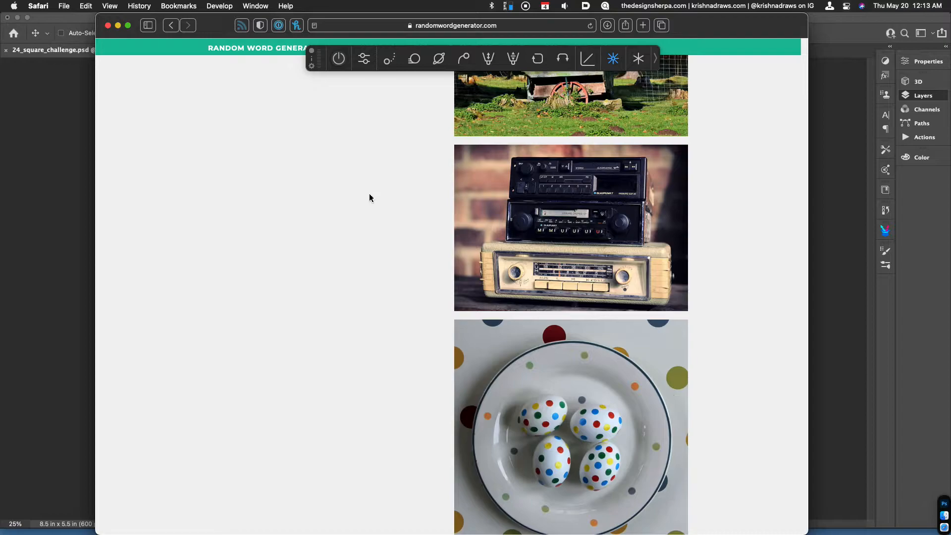
mouse_move(246, 145)
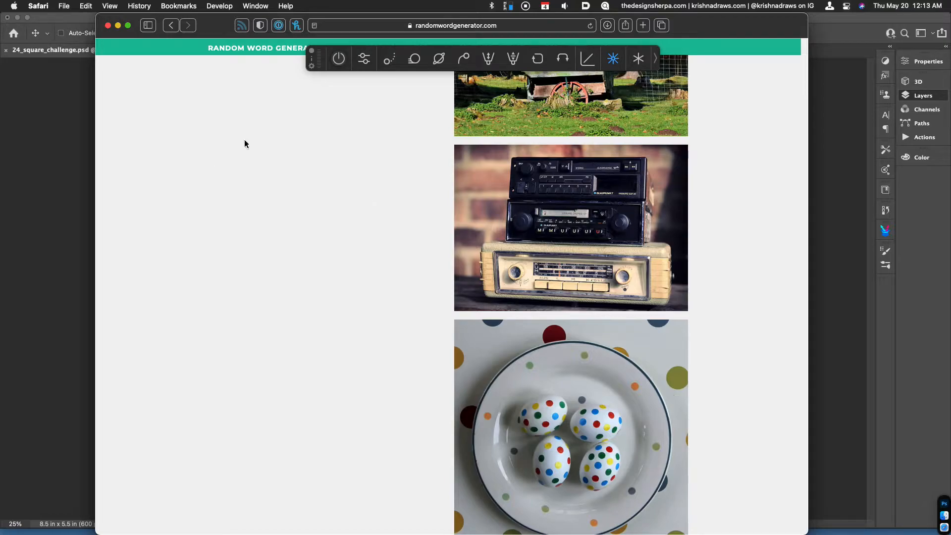
mouse_move(91, 183)
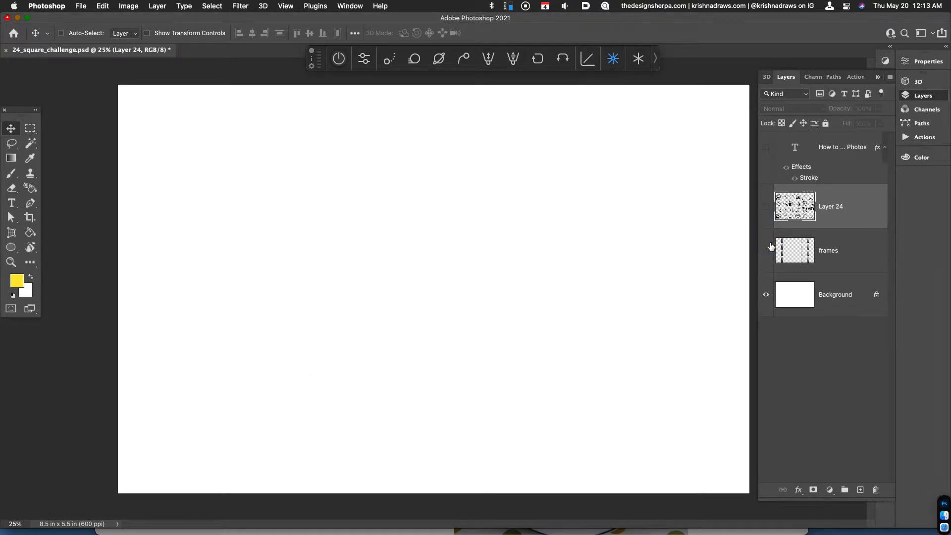
Set the brush foreground colour to a bright saturated red in the Color Picker
left_click(17, 280)
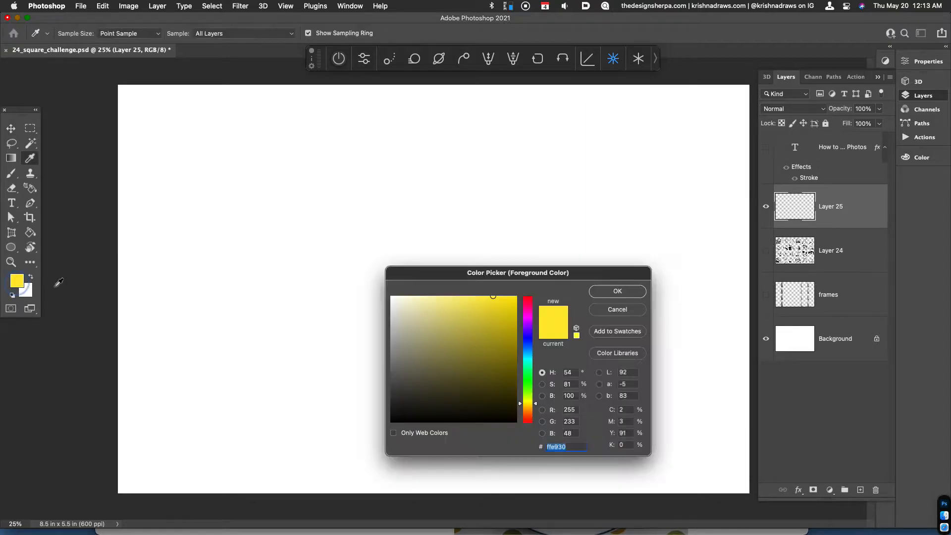
left_click(528, 301)
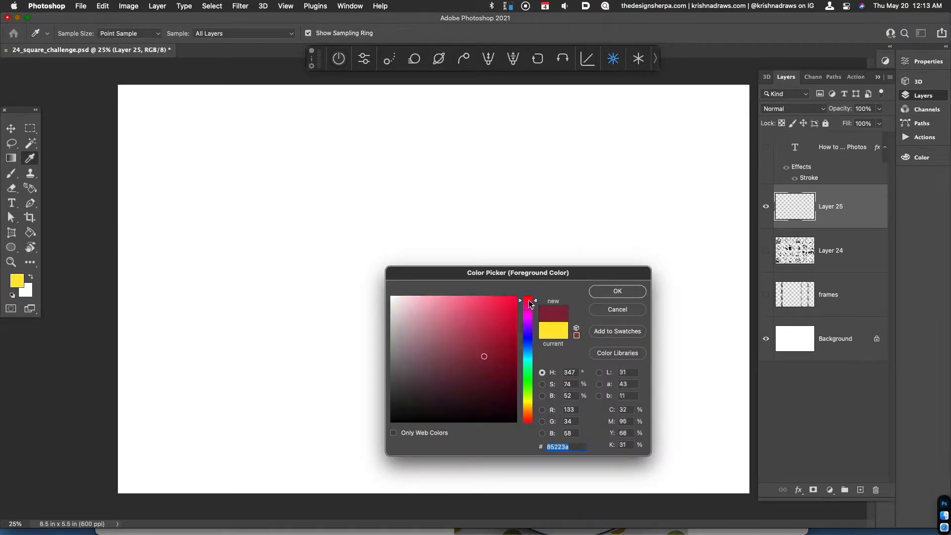
left_click(527, 301)
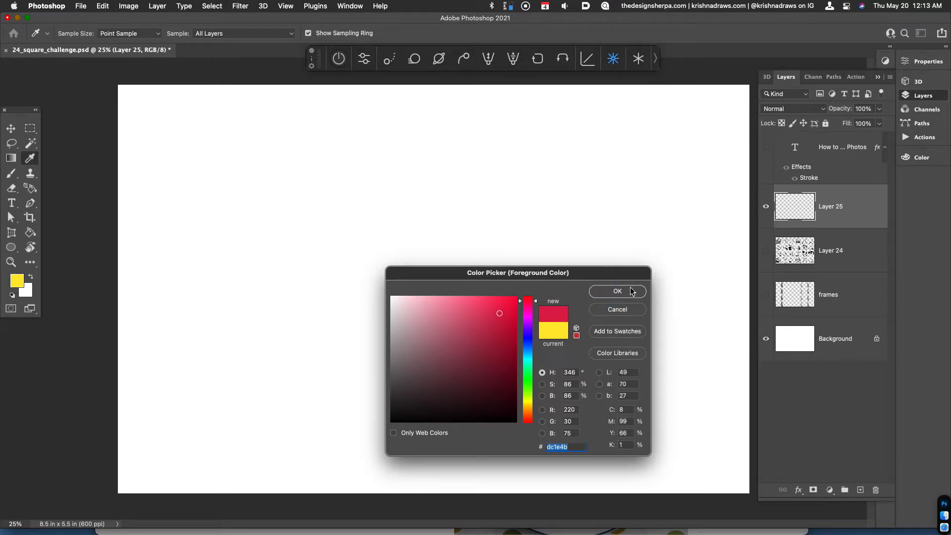
left_click(616, 290)
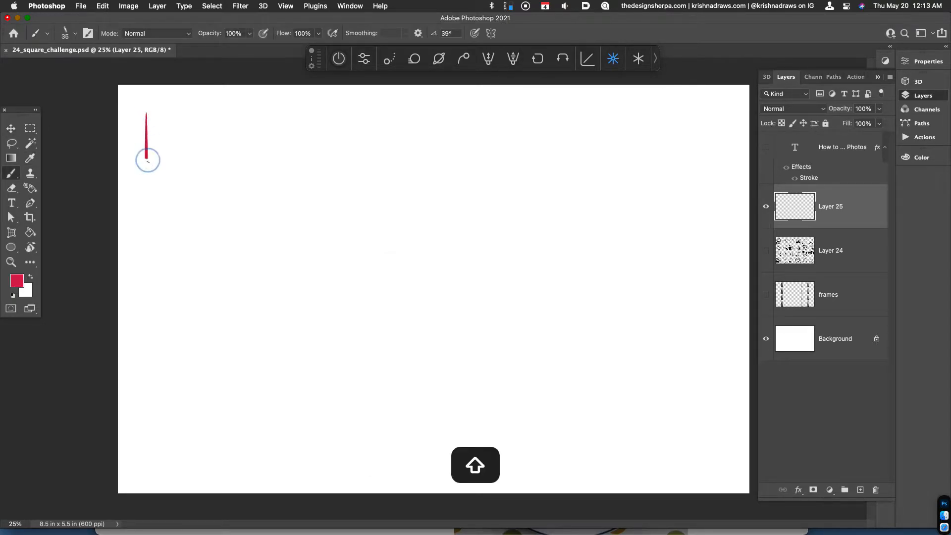
Start brushing the red square outline near the canvas's top-left corner with straight strokes
left_click_drag(147, 113, 229, 113)
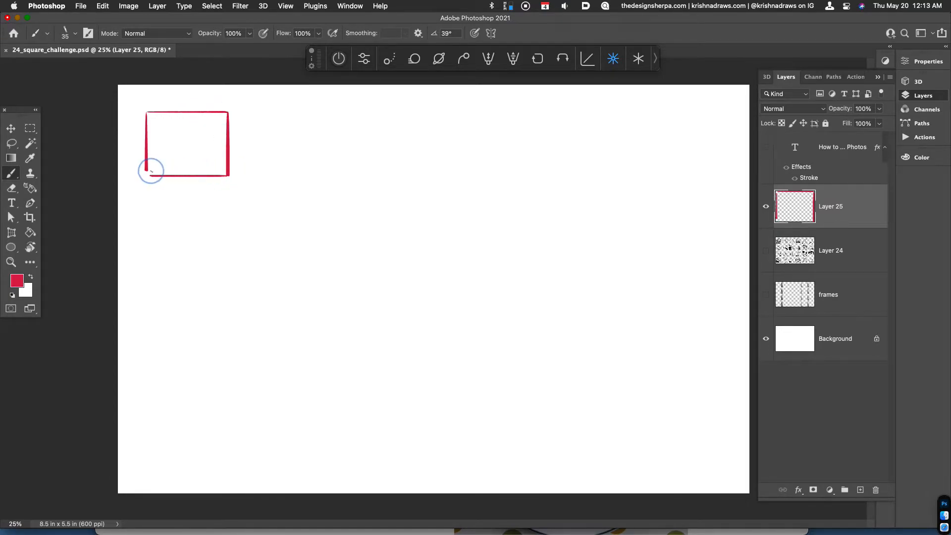
key("cmd+z")
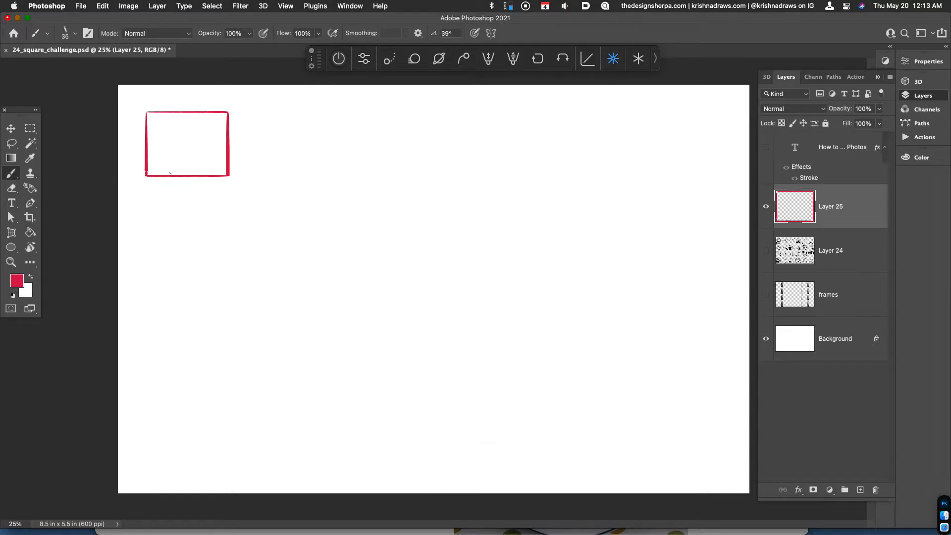
mouse_move(829, 213)
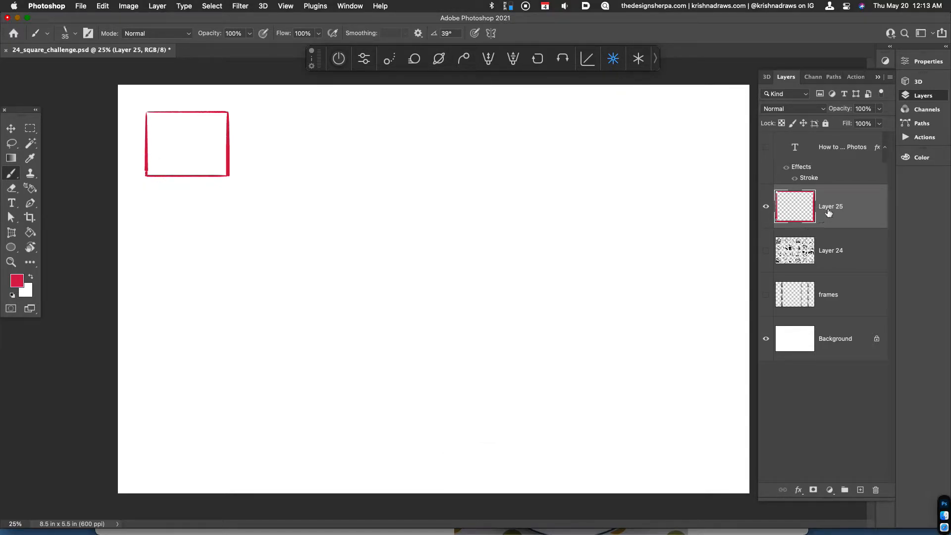
mouse_move(829, 226)
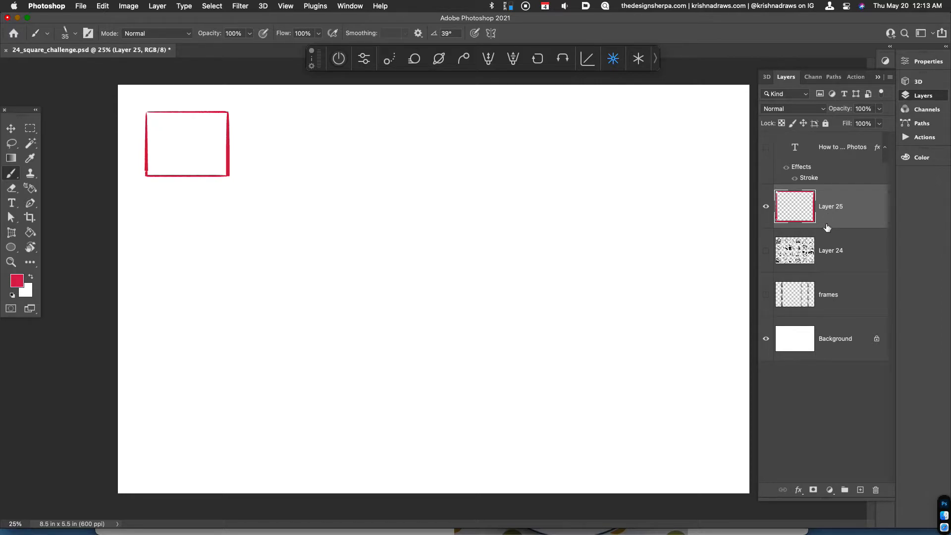
Duplicate the red square's layer and move the copy to the right of the original
key("cmd+j")
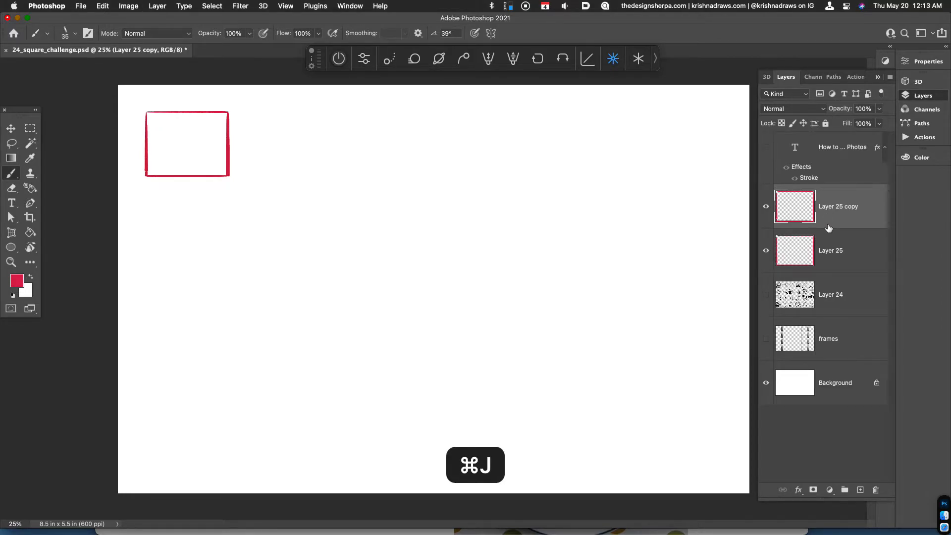
key("cmd+j")
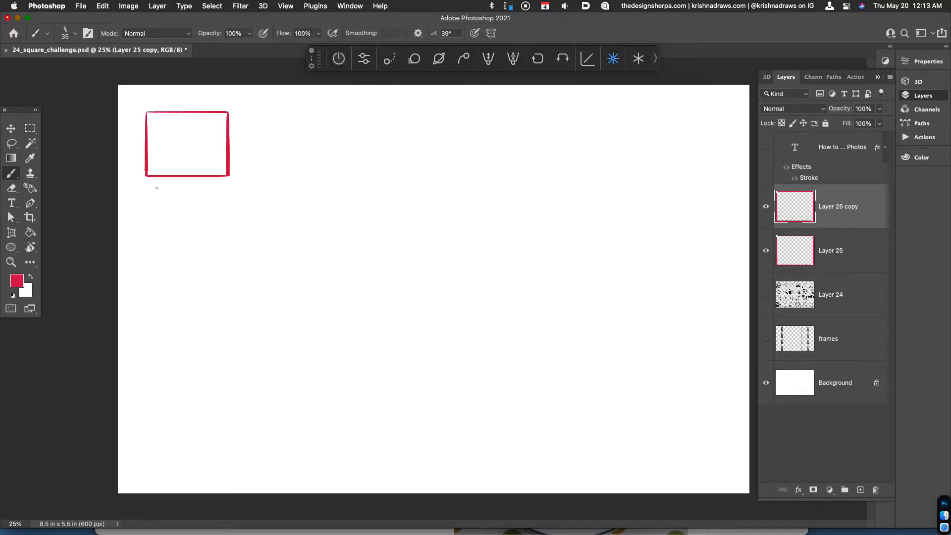
left_click(10, 128)
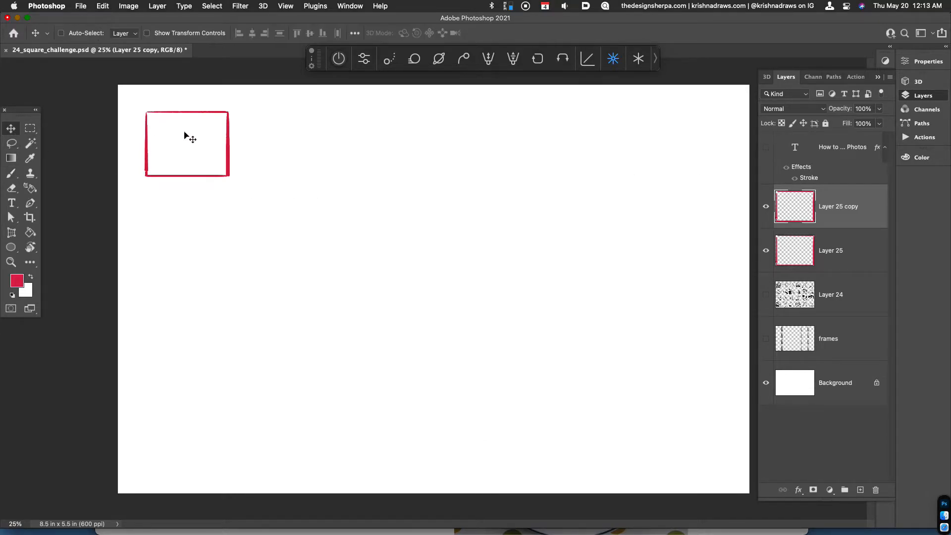
mouse_move(237, 159)
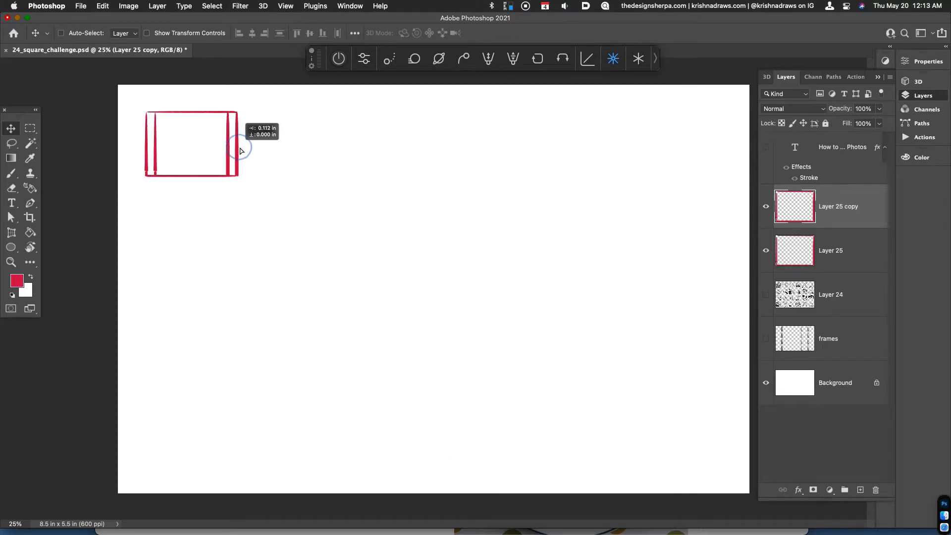
left_click_drag(240, 151, 326, 159)
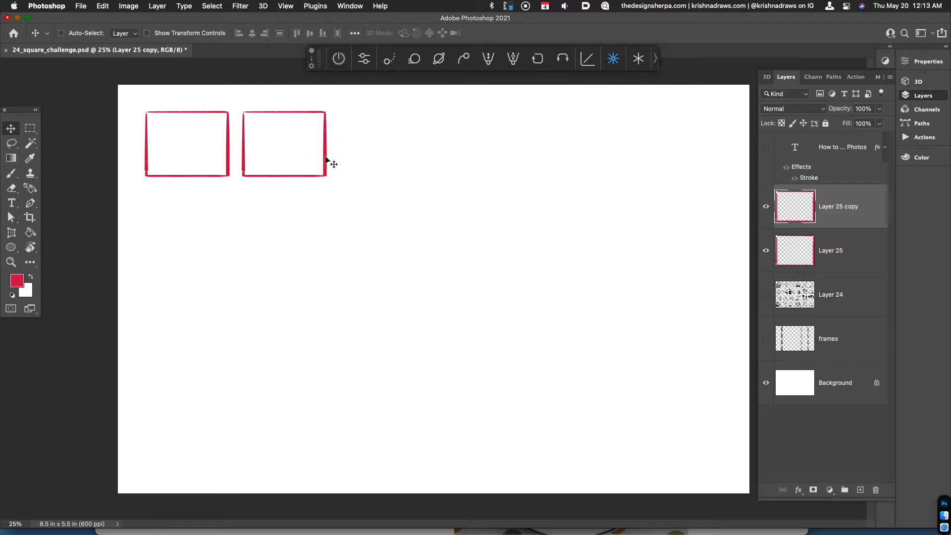
Merge the two square layers into one and duplicate the merged pair
left_click(831, 250)
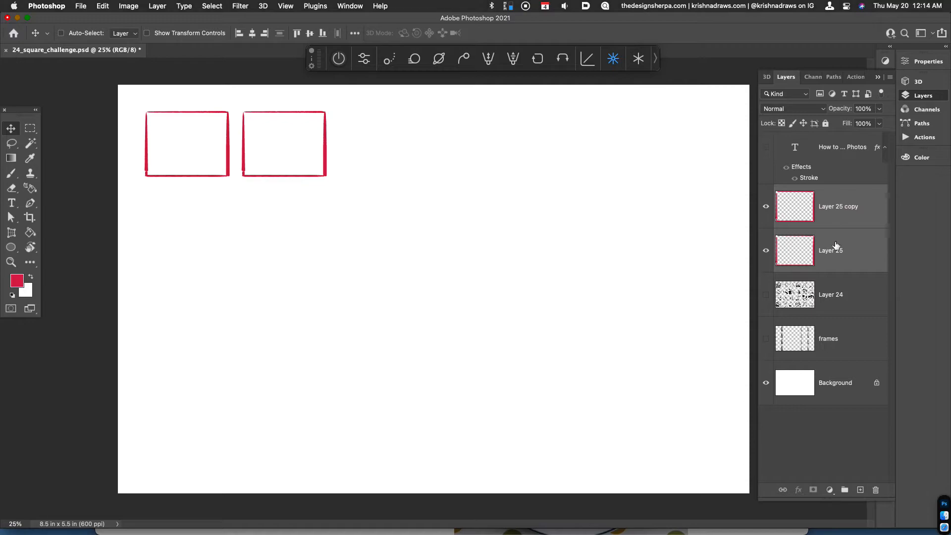
key("cmd")
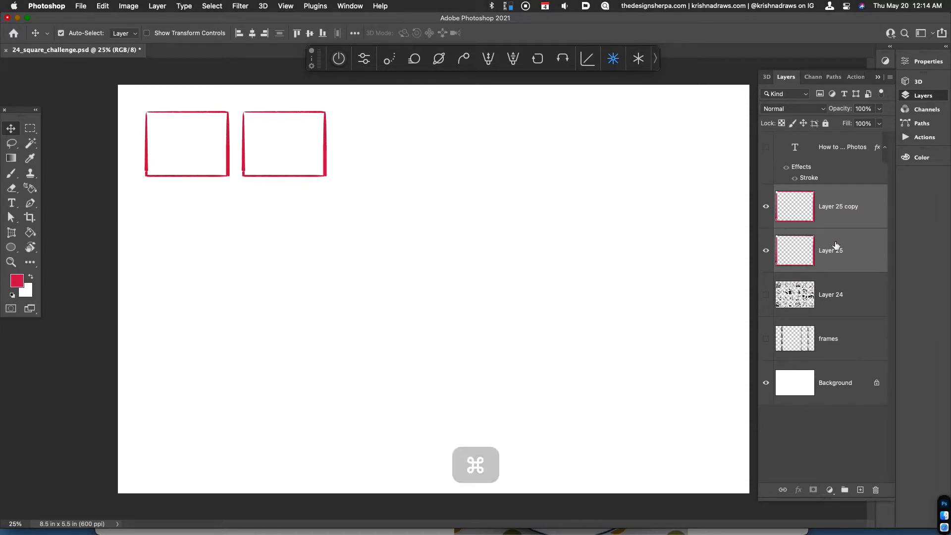
key("cmd+e")
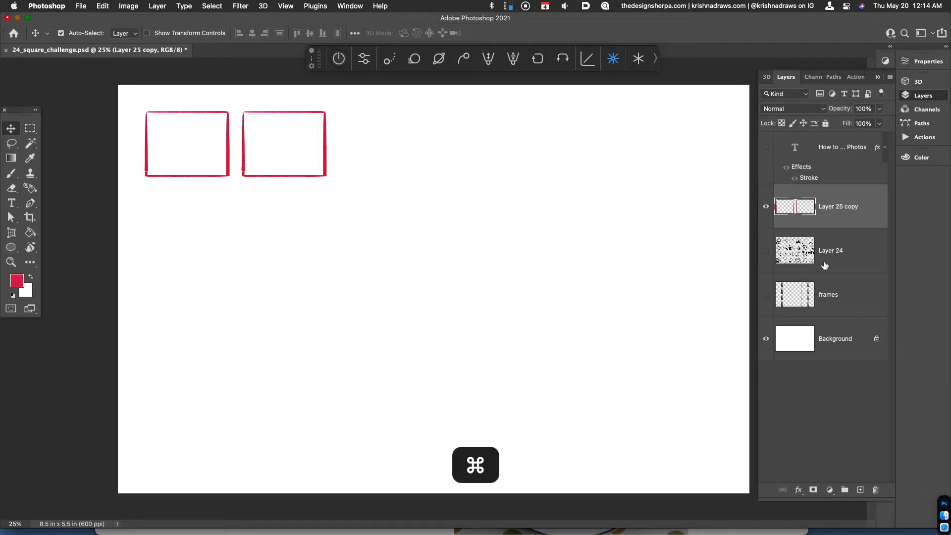
key("cmd+j")
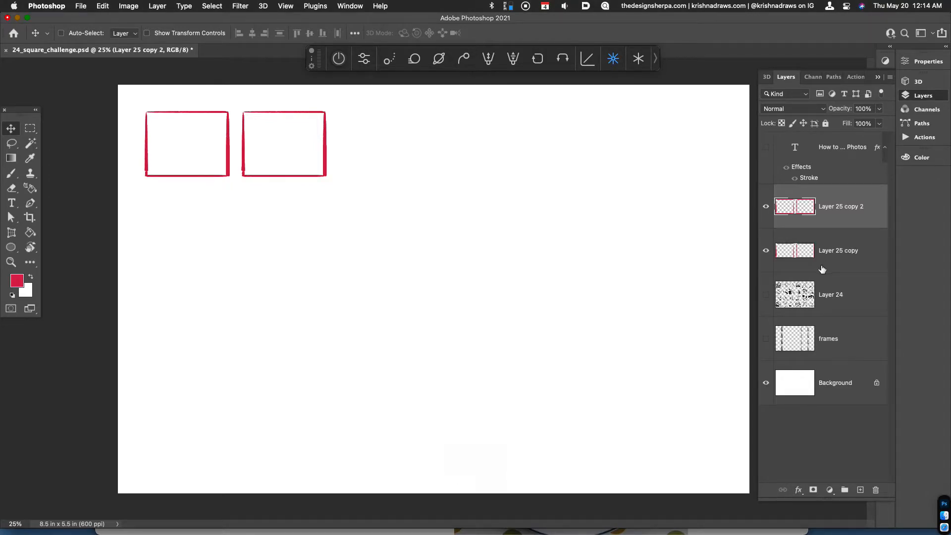
mouse_move(823, 263)
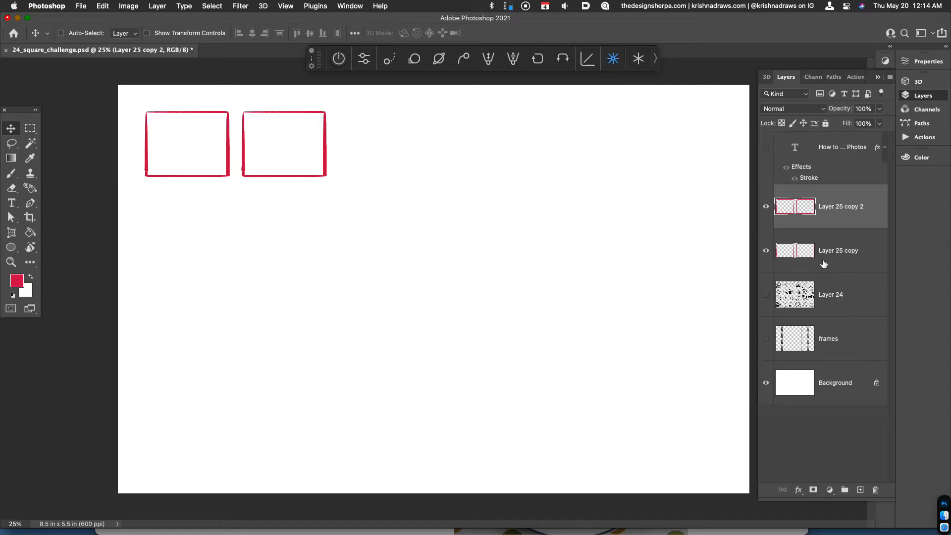
mouse_move(18, 135)
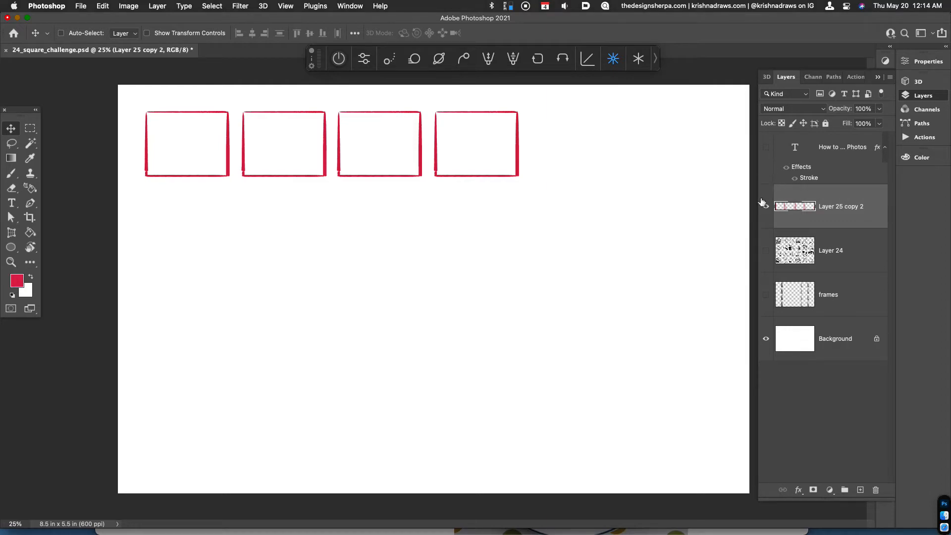
Duplicate the row of four squares downward to build the 4x4 grid
left_click(765, 206)
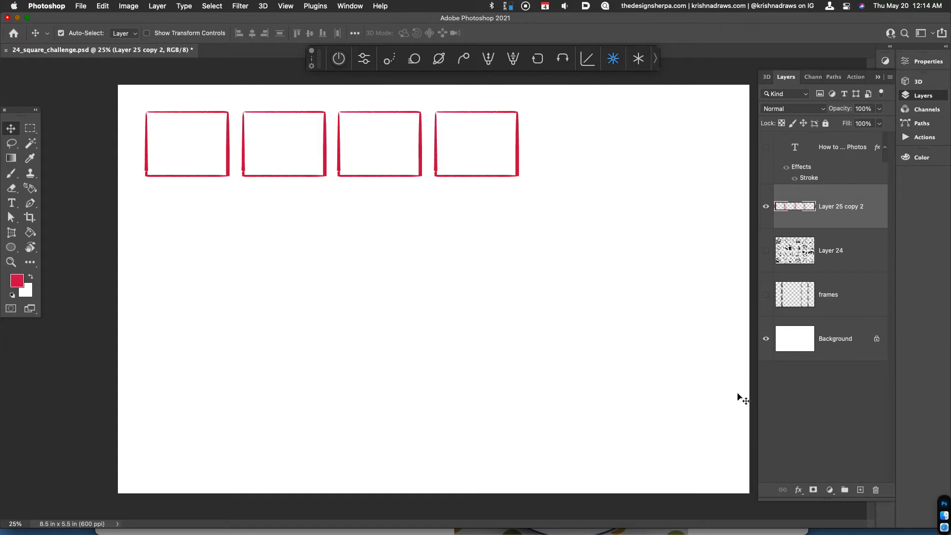
key("cmd+j")
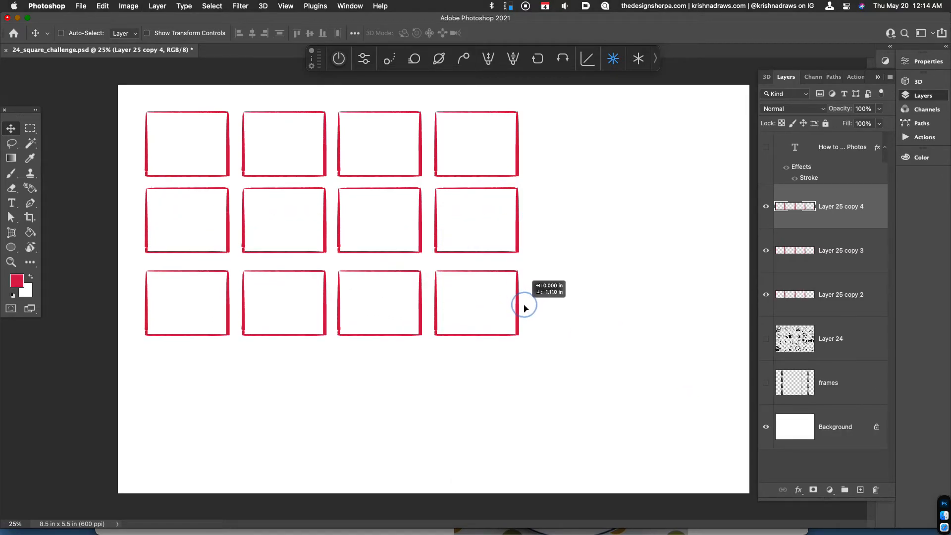
key("cmd+j")
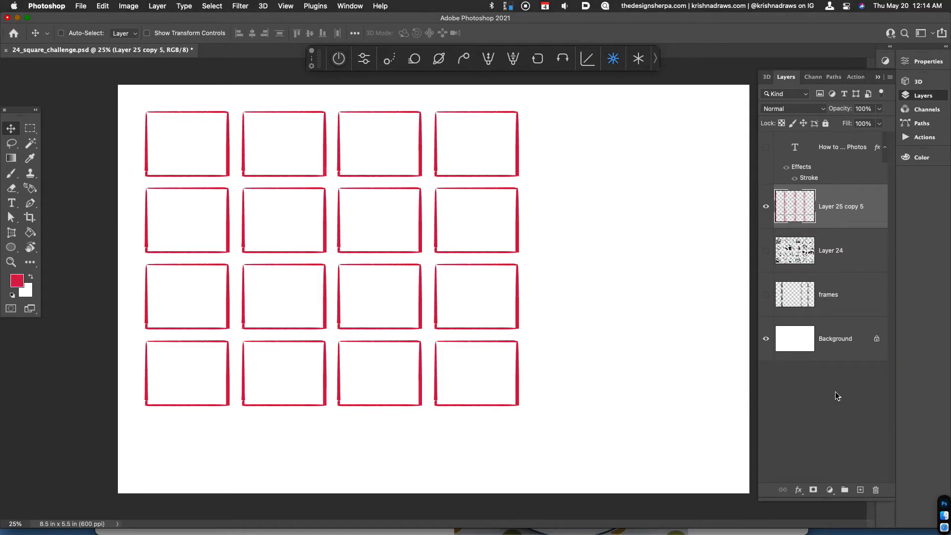
Rename the merged sixteen-square layer to 'grid' and lock it against edits
double_click(842, 206)
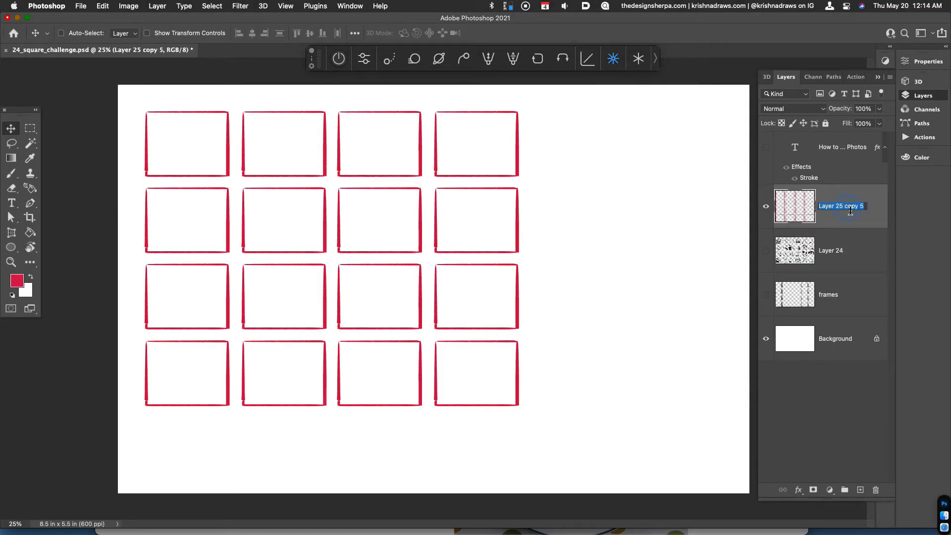
key("Return")
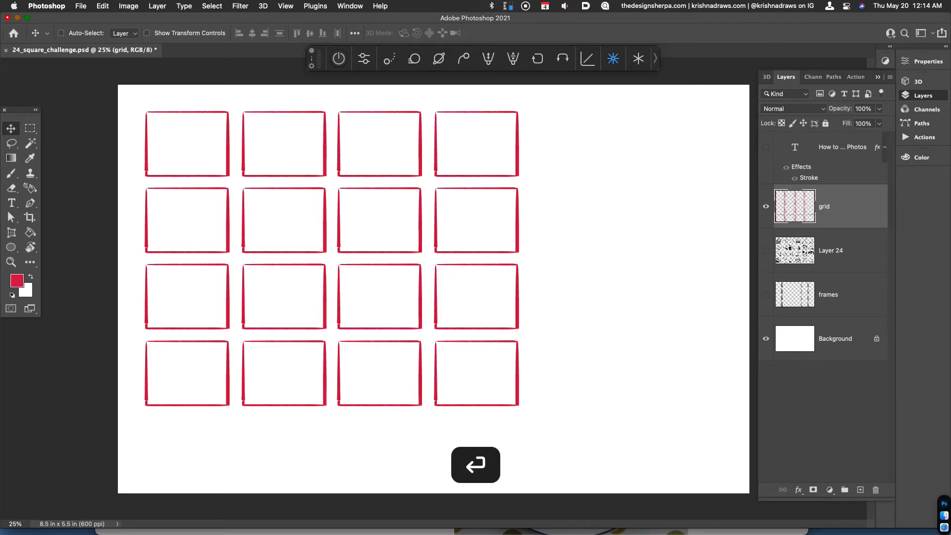
left_click(825, 123)
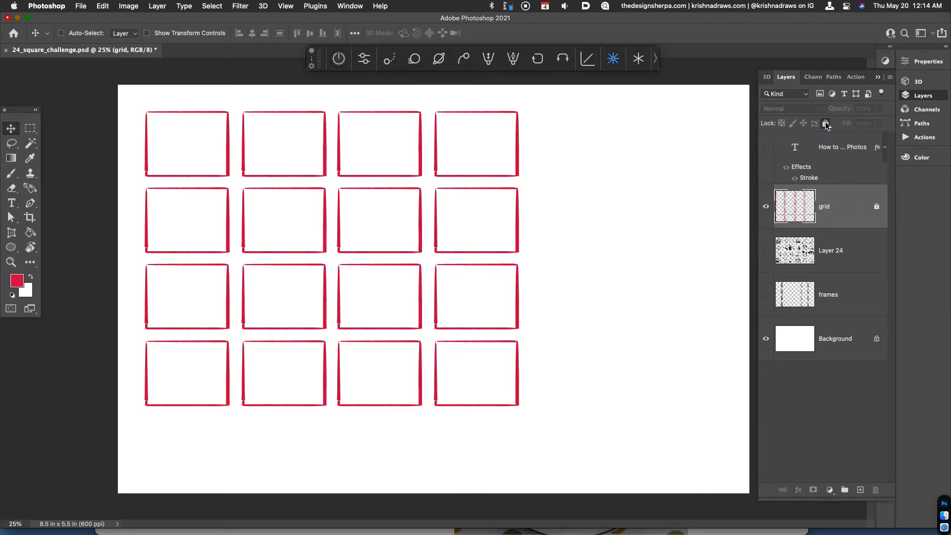